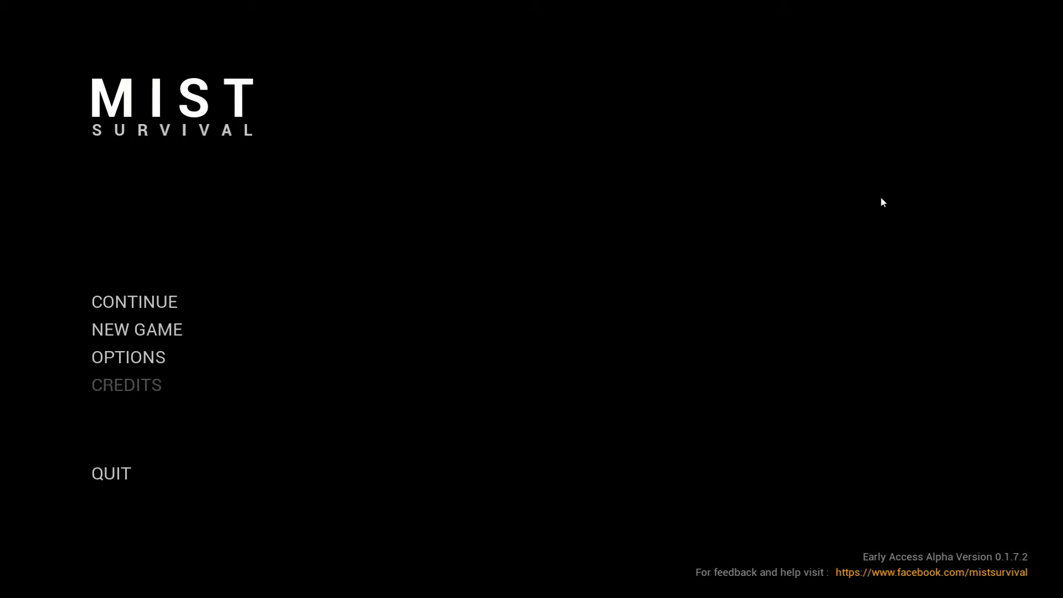
mouse_move(346, 288)
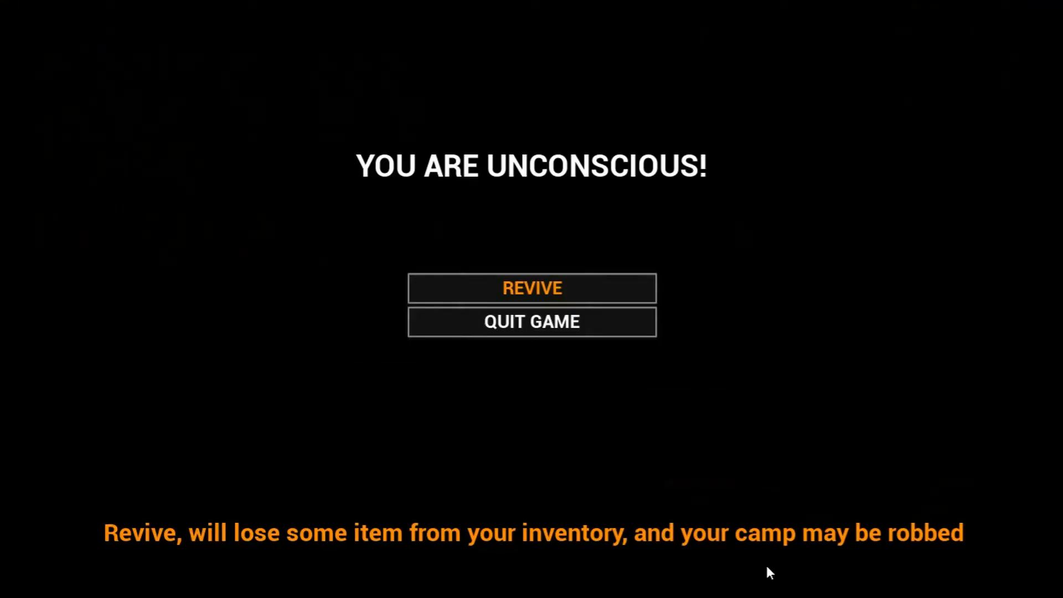
mouse_move(759, 562)
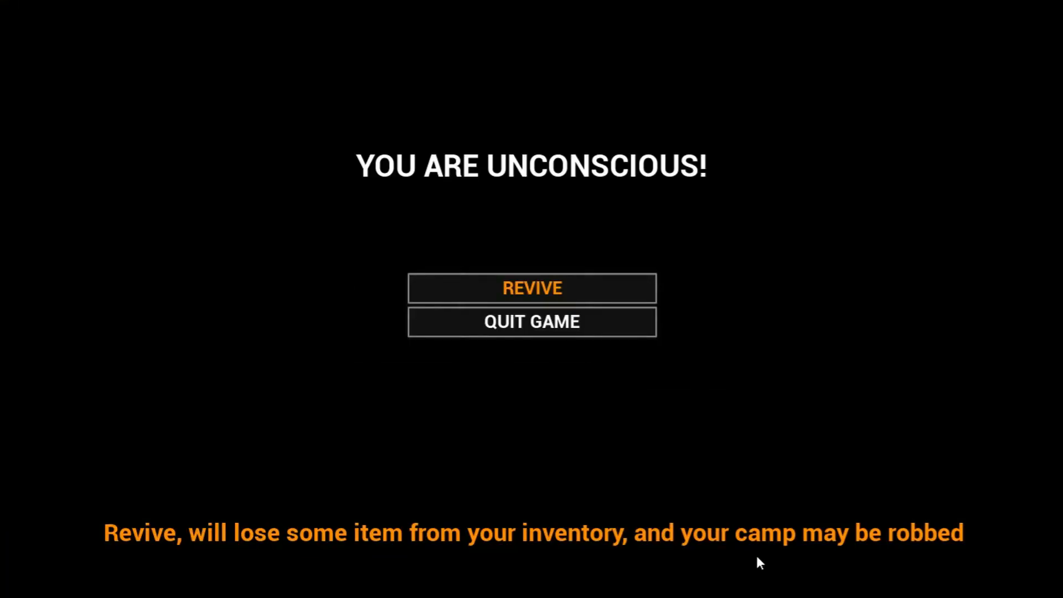
mouse_move(587, 294)
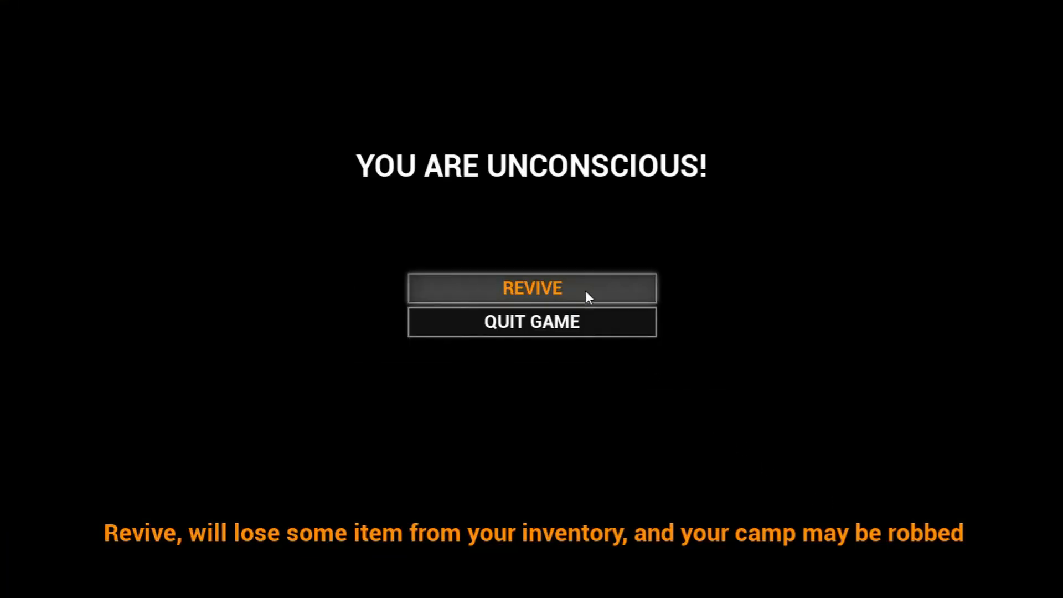